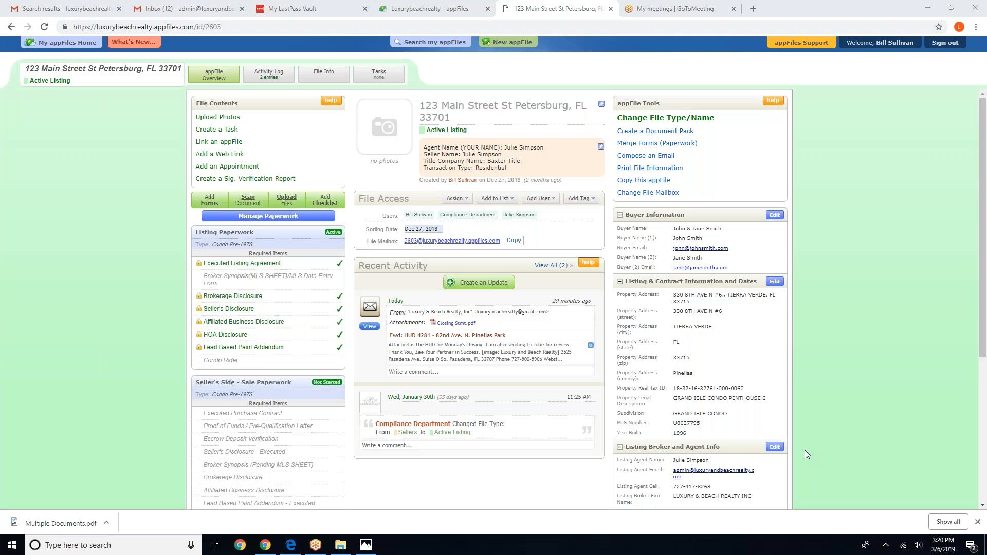
mouse_move(651, 321)
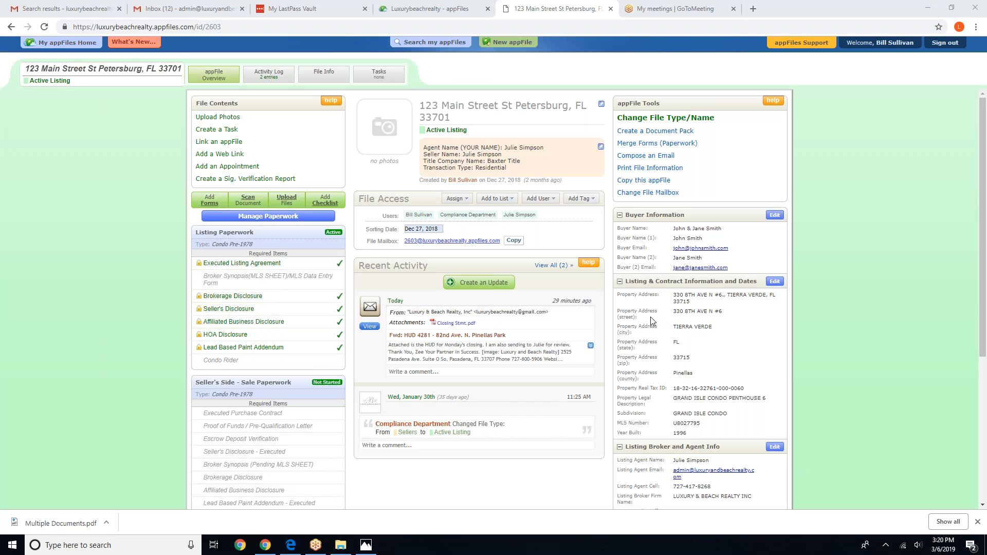
mouse_move(644, 320)
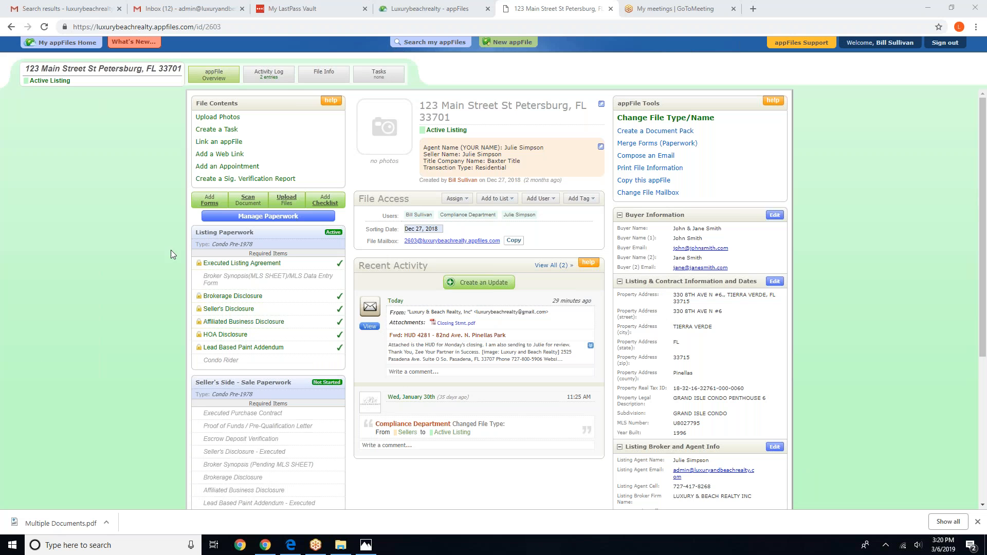
mouse_move(132, 199)
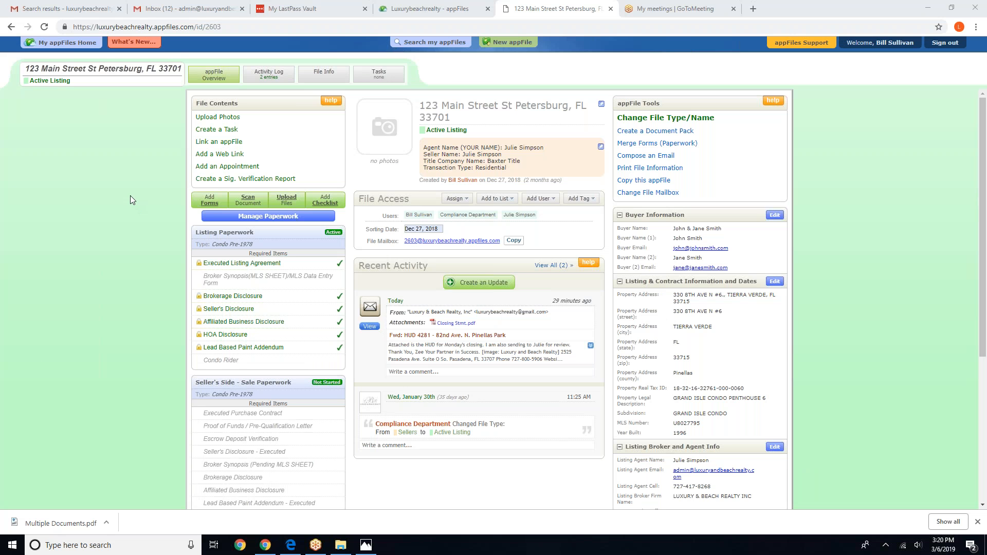
mouse_move(110, 202)
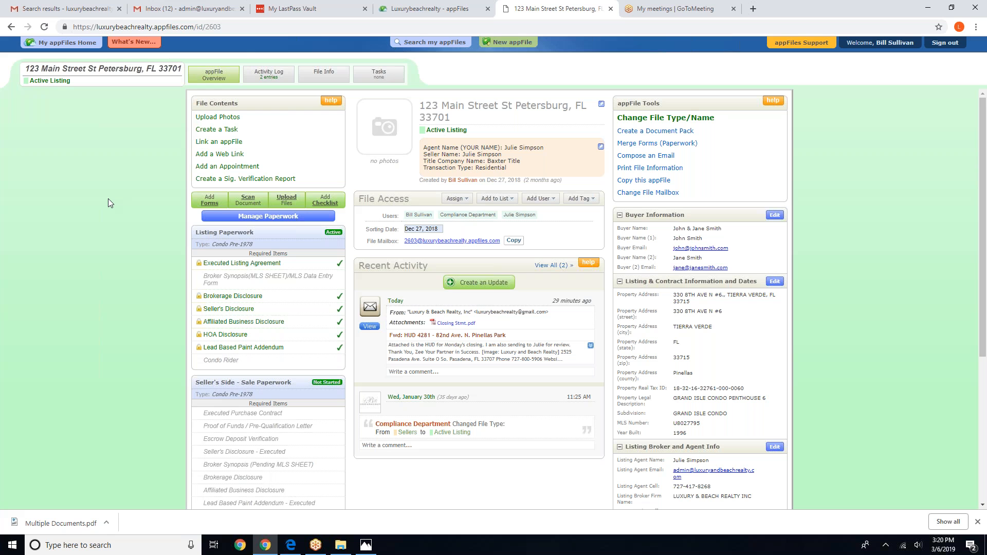
mouse_move(131, 354)
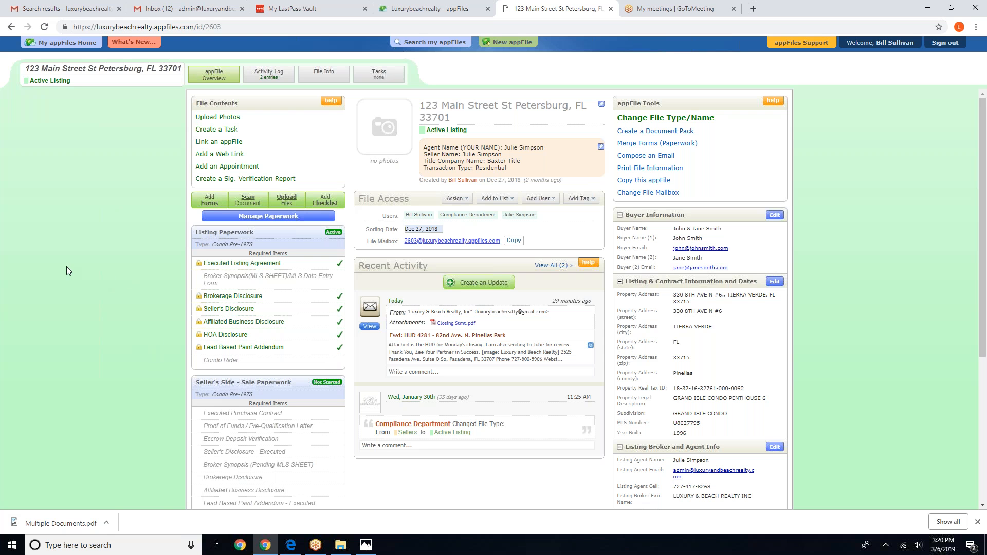
mouse_move(89, 324)
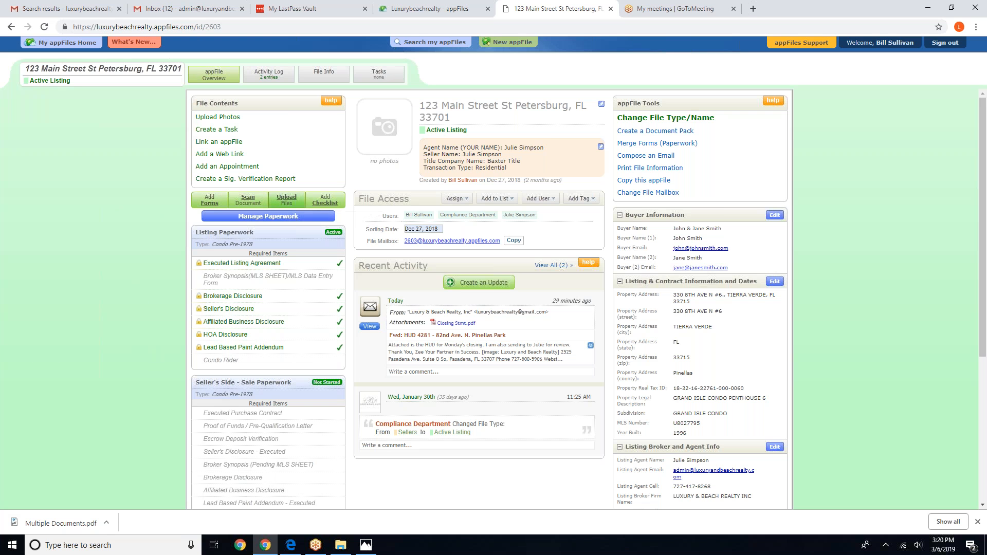
Step: Upload 28th Street Seller Disclosure.JPG from the Desktop into the 123 Main Street listing
left_click(286, 199)
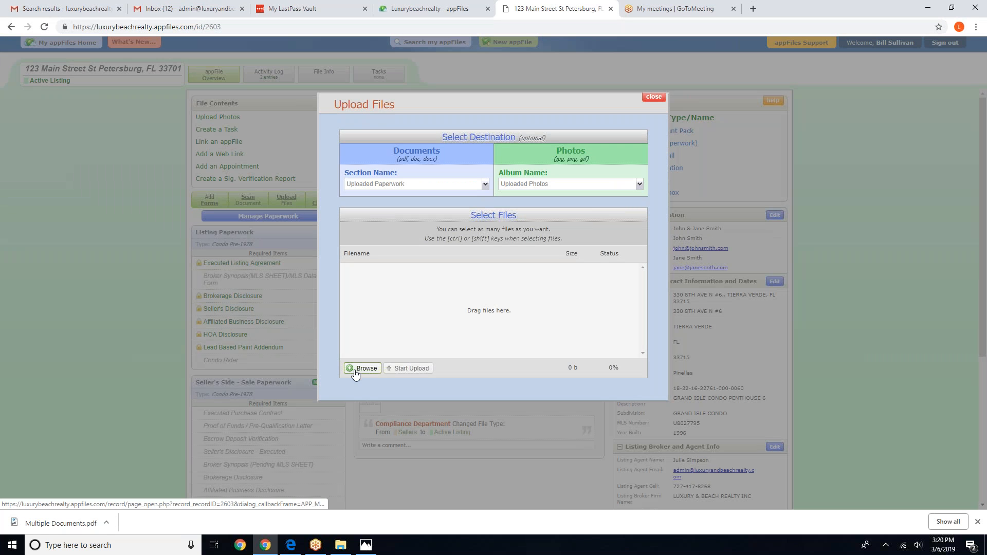
left_click(362, 368)
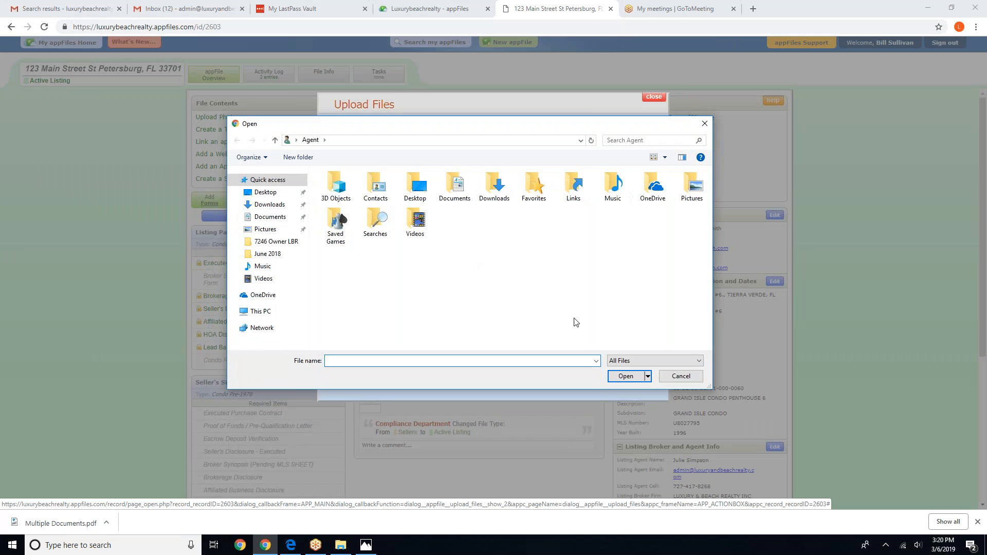
left_click(265, 192)
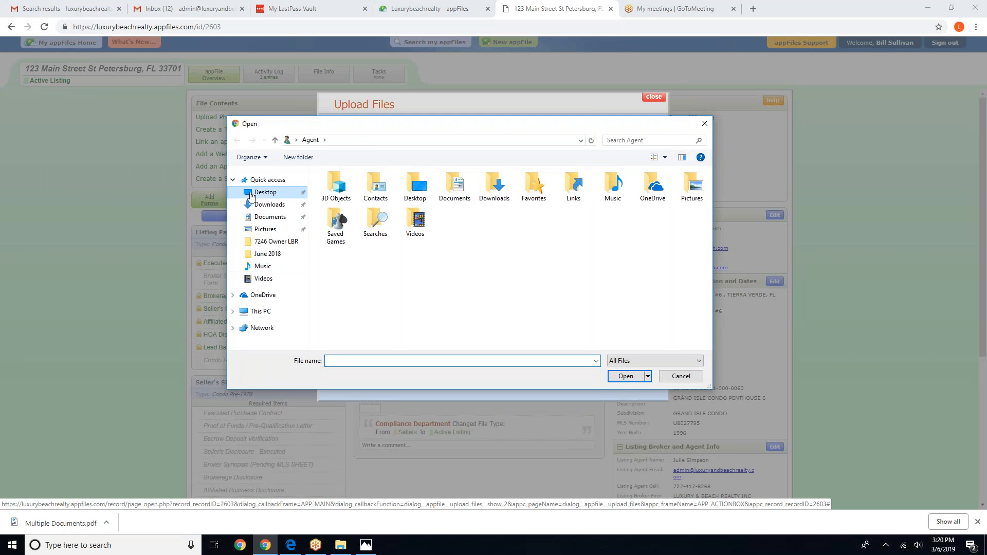
left_click(265, 191)
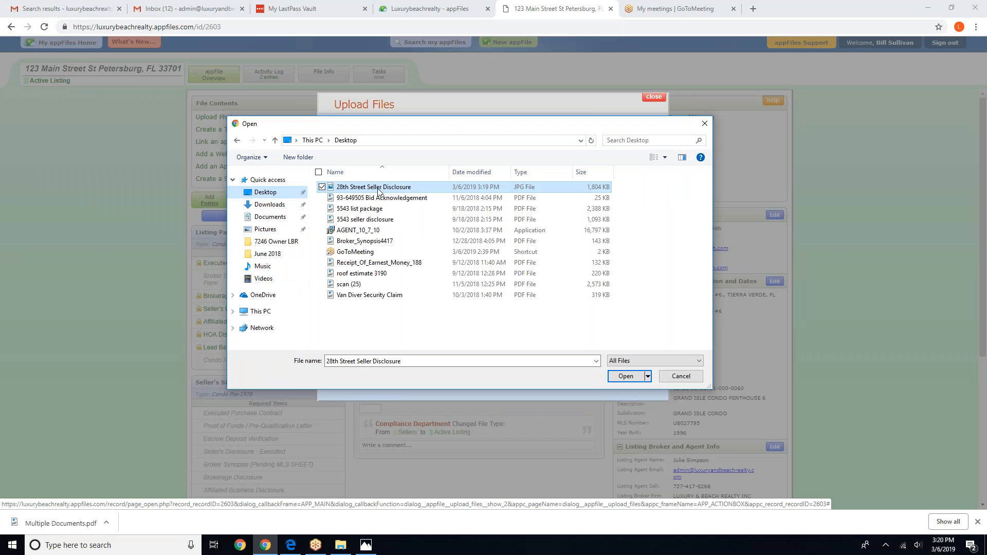
left_click(625, 376)
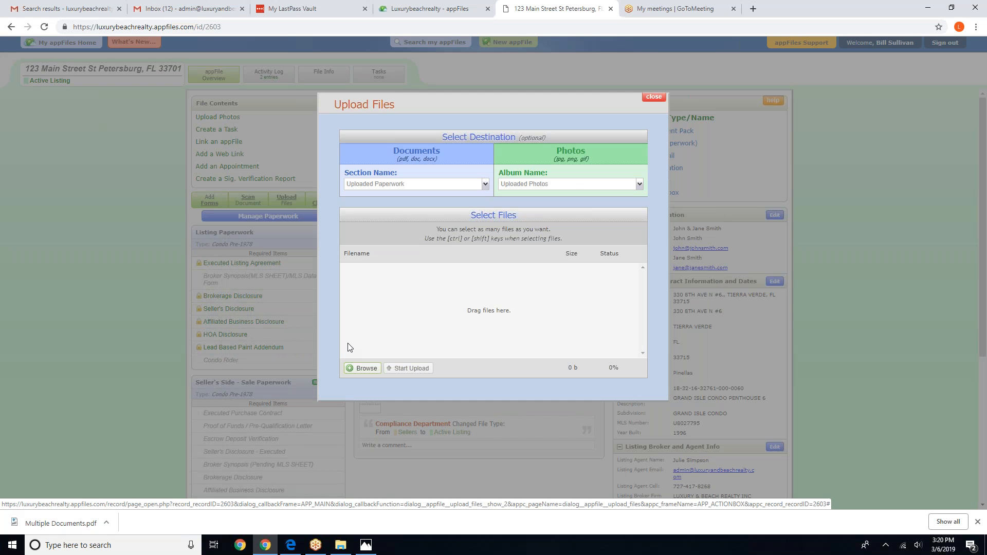
left_click(362, 368)
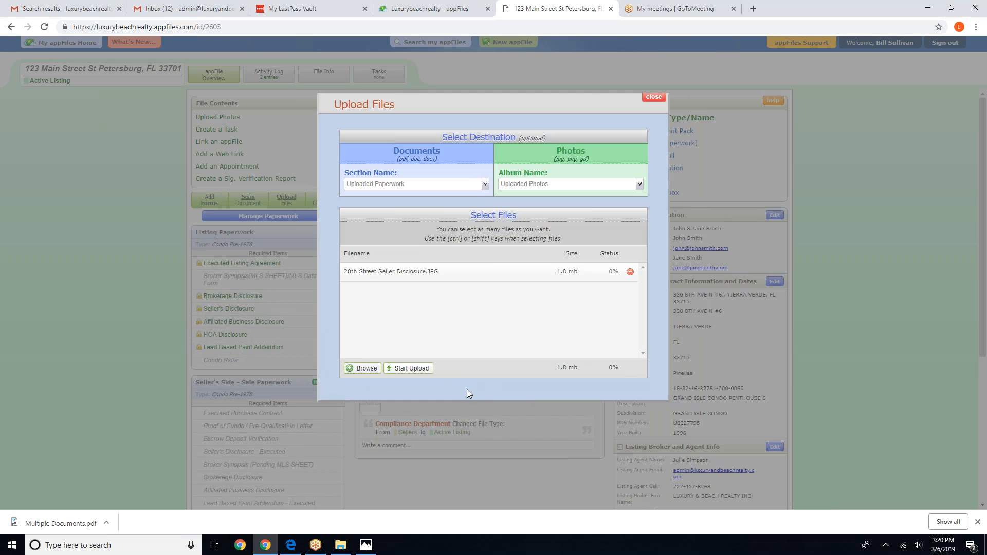
left_click(408, 368)
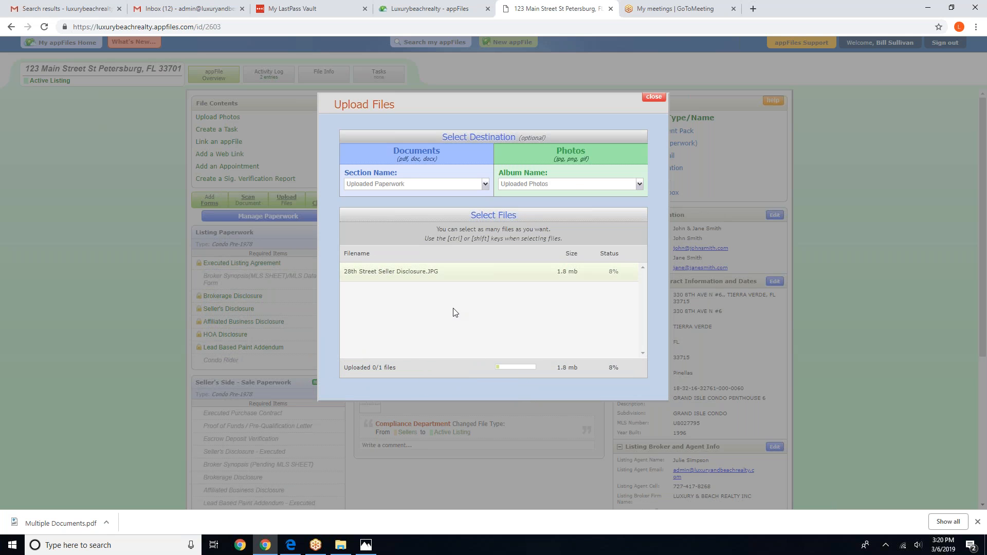
mouse_move(447, 364)
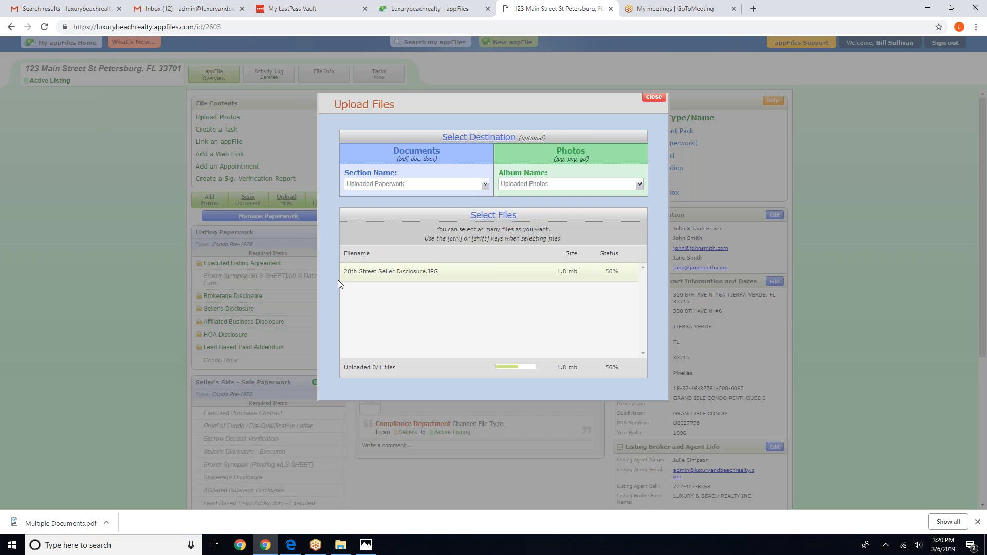
mouse_move(446, 285)
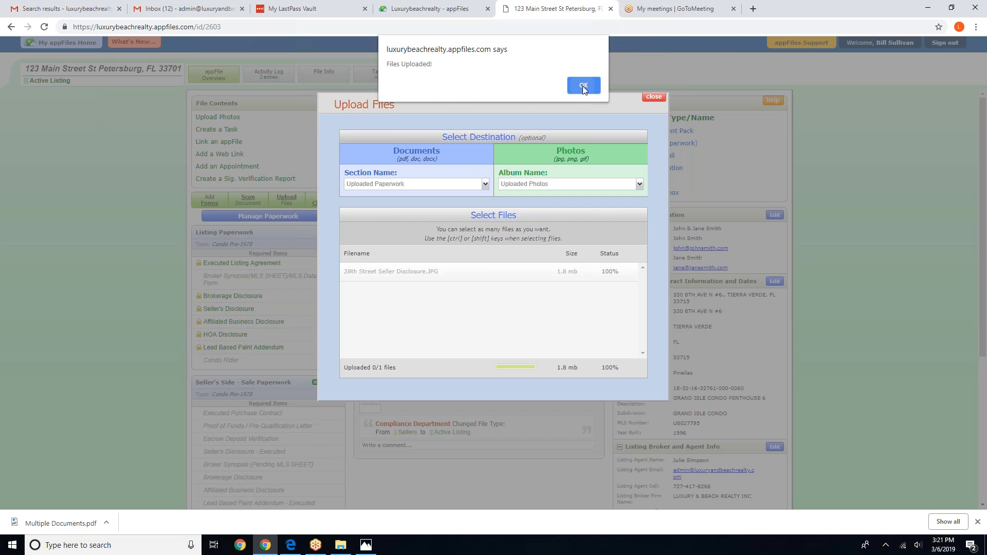
Step: Acknowledge the finished upload and select the photo in the Uploaded Photos album
left_click(583, 85)
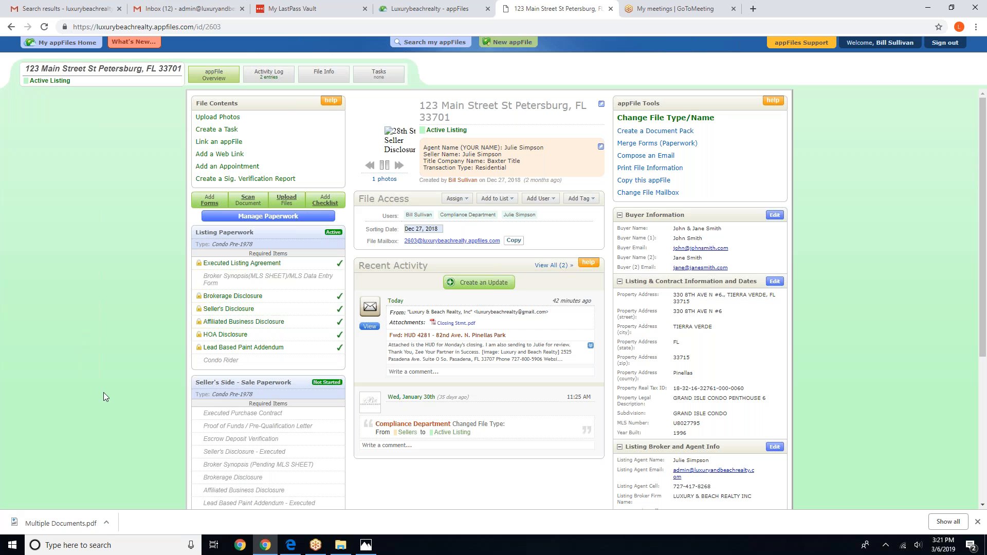
scroll("down", 3)
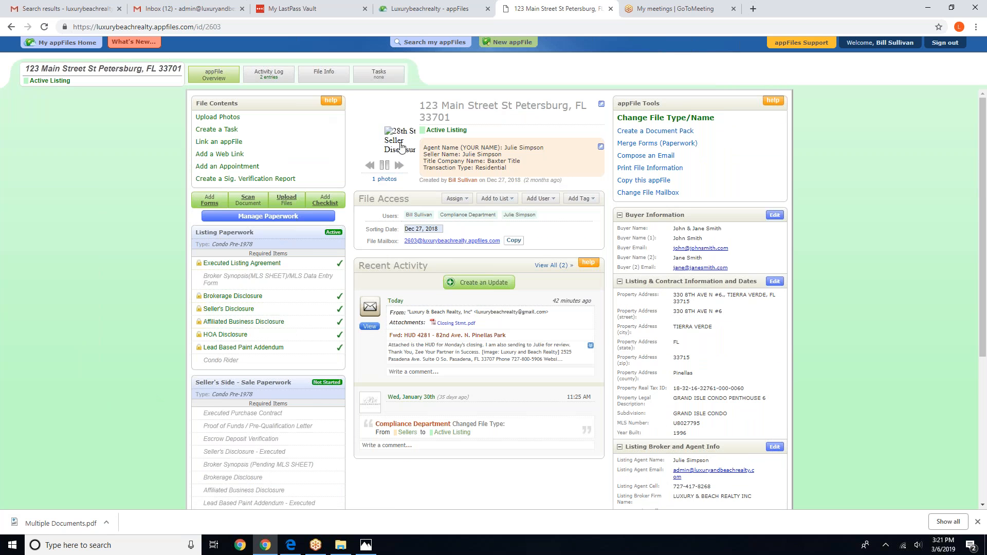
left_click(384, 178)
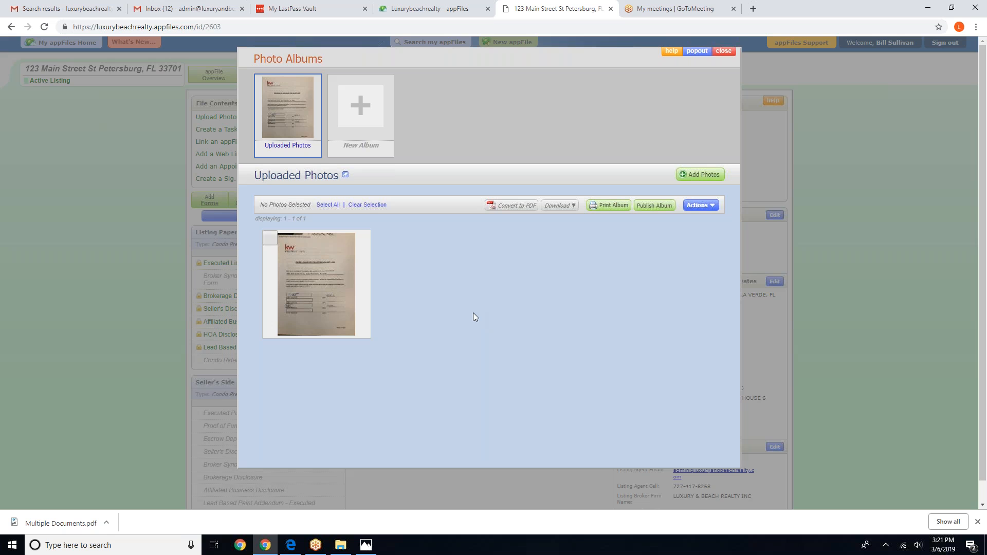
mouse_move(432, 283)
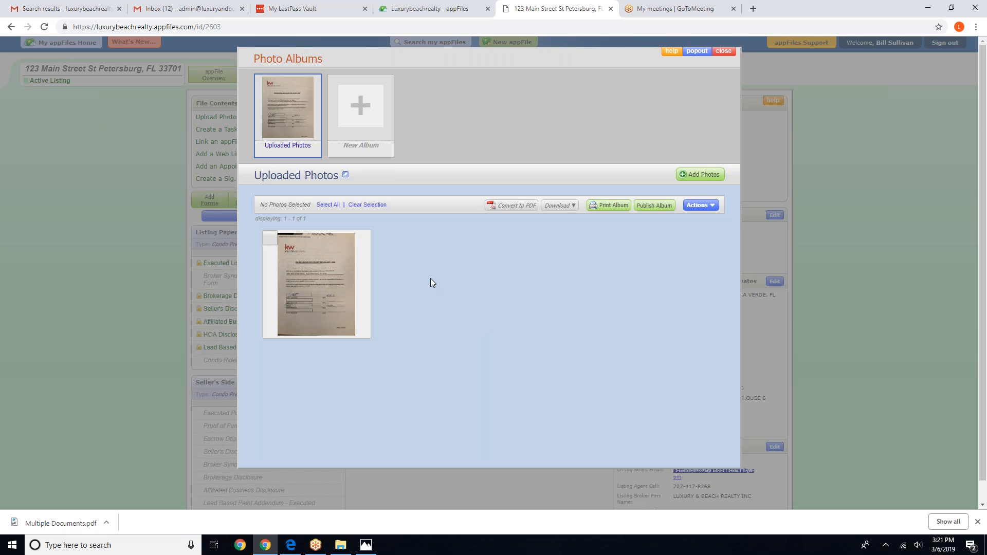
mouse_move(450, 191)
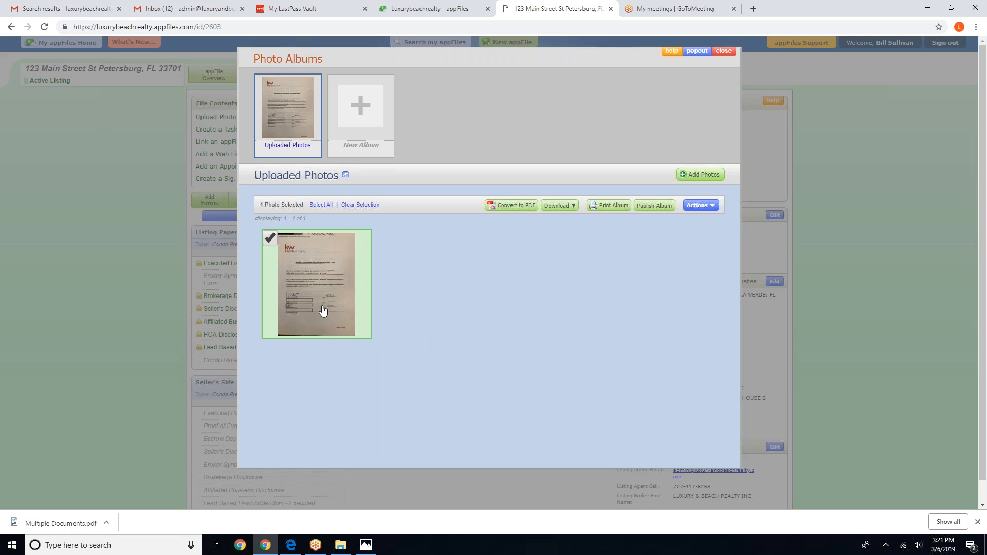
mouse_move(511, 209)
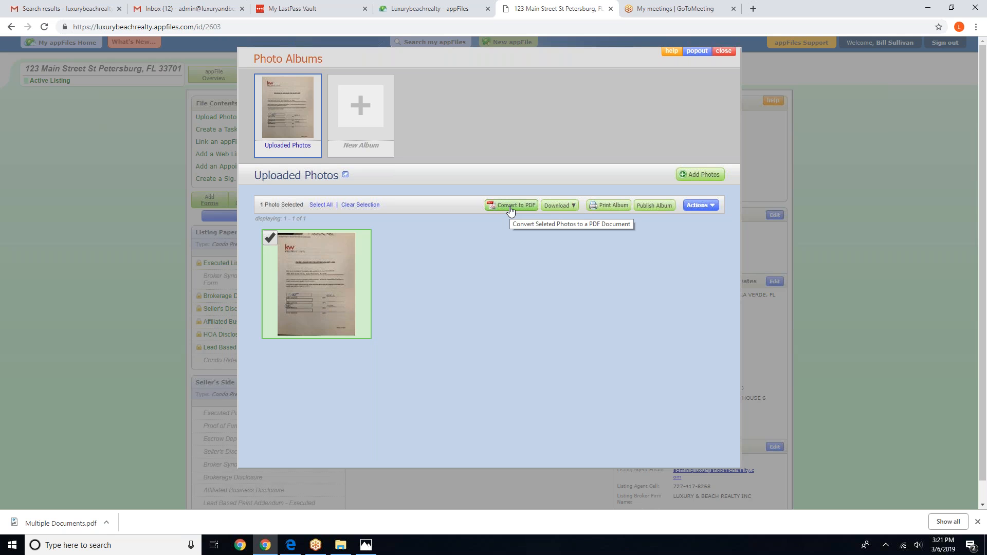
Step: Convert the selected photo to a new PDF document named 'Buyer Walk thru'
left_click(511, 204)
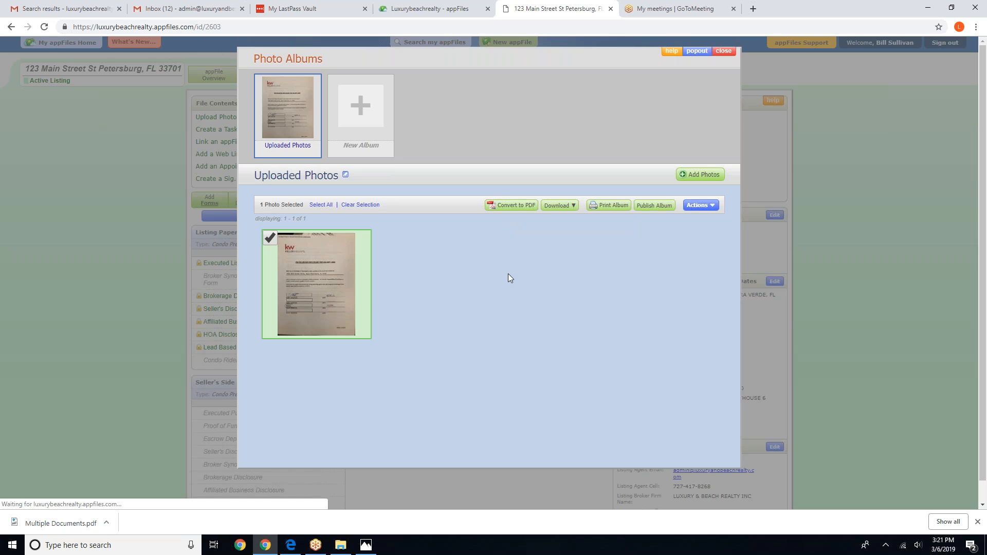
left_click(511, 204)
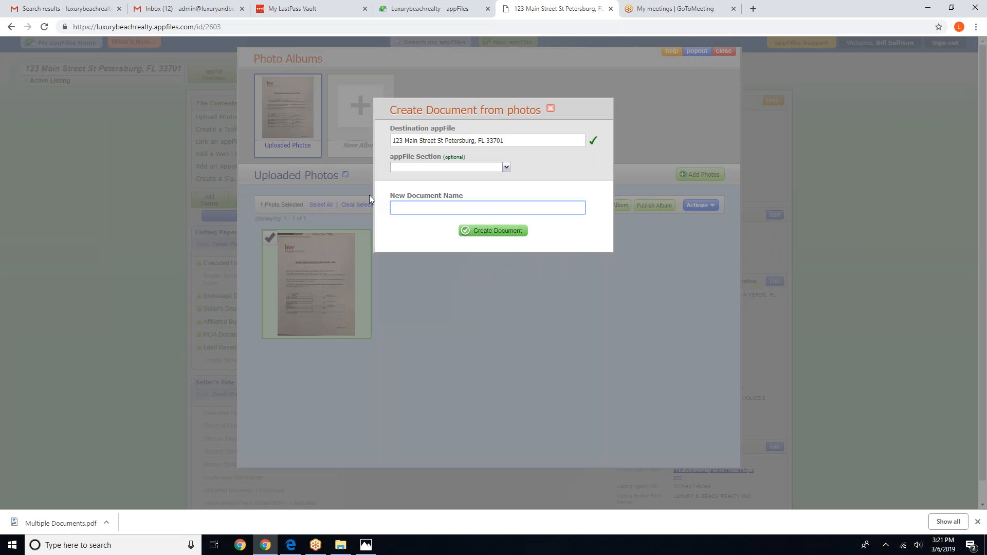
left_click(487, 207)
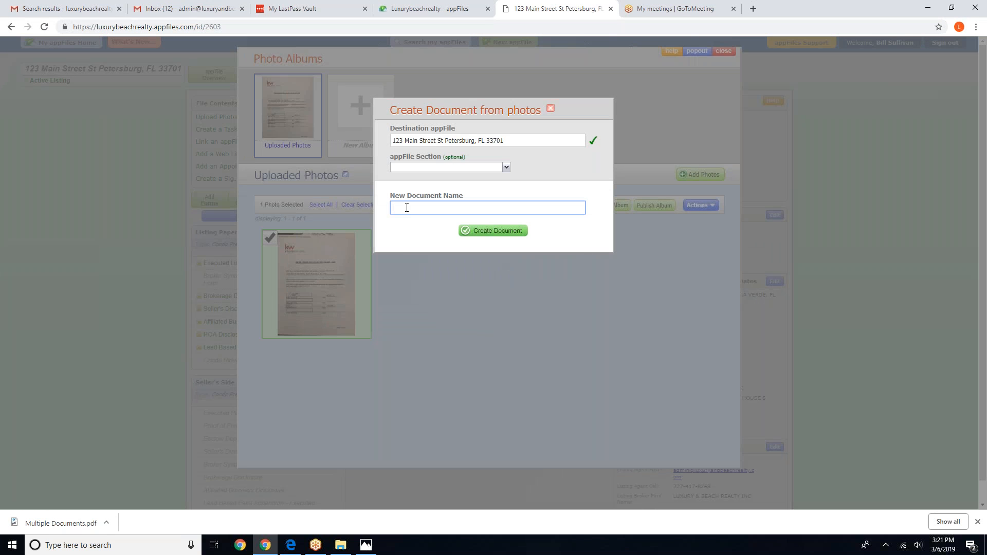
type("Buyer Walk")
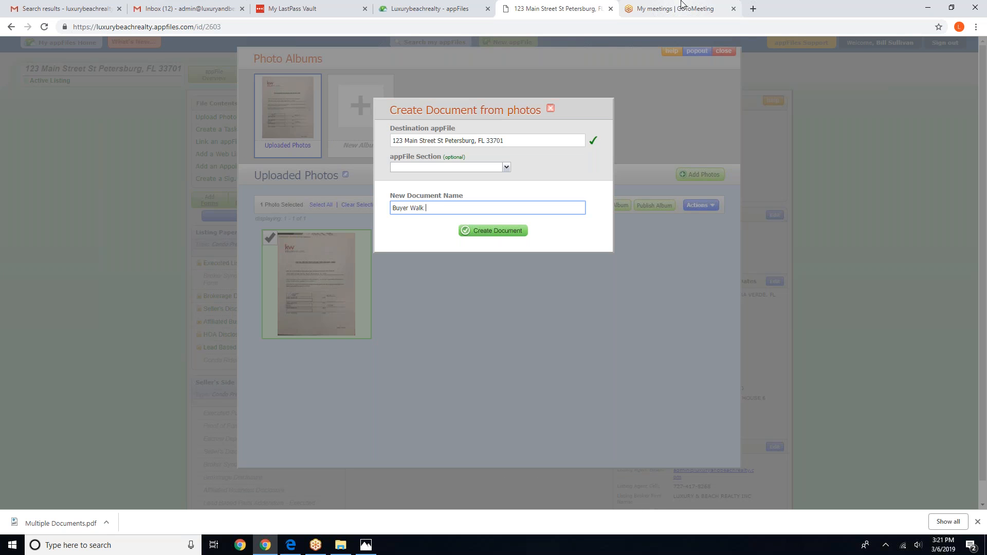
type("thru")
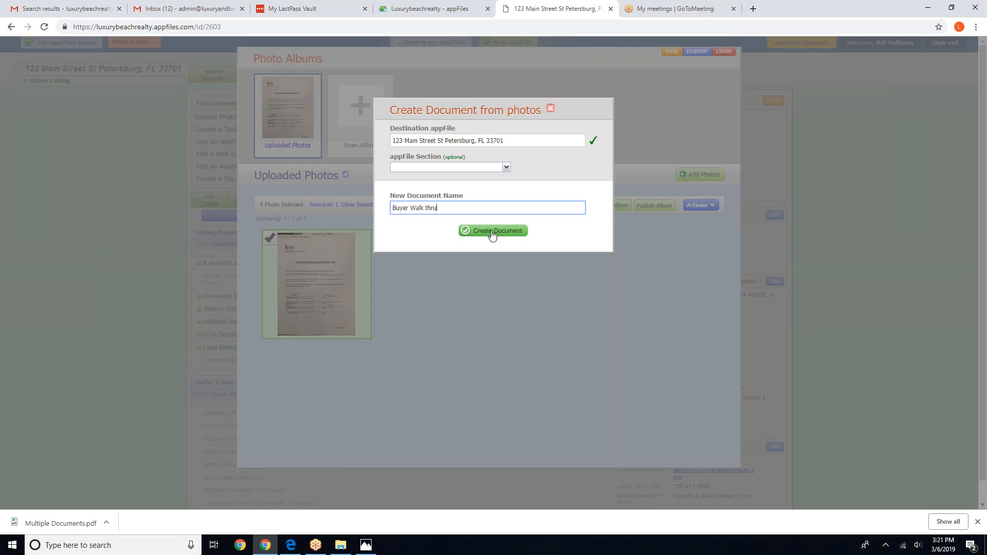
left_click(493, 230)
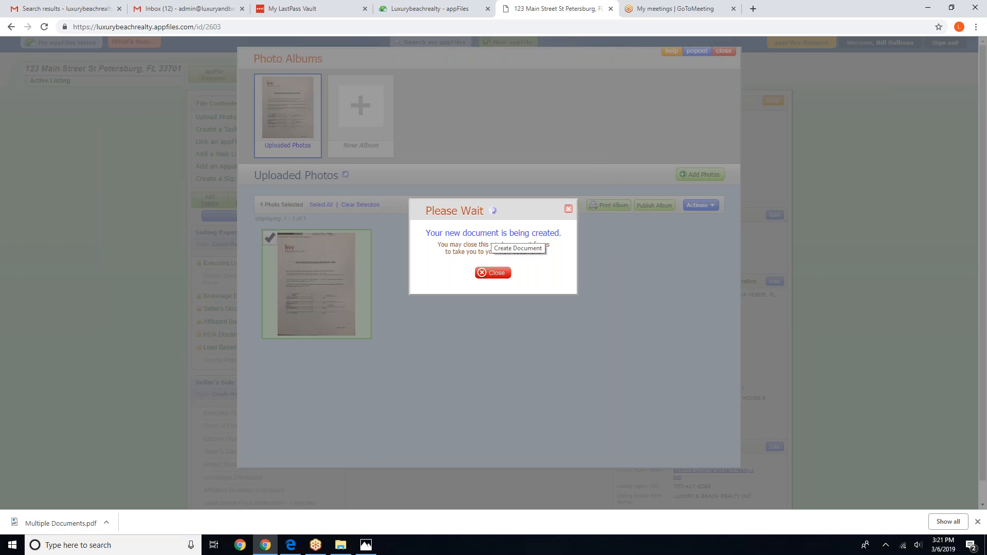
left_click(492, 272)
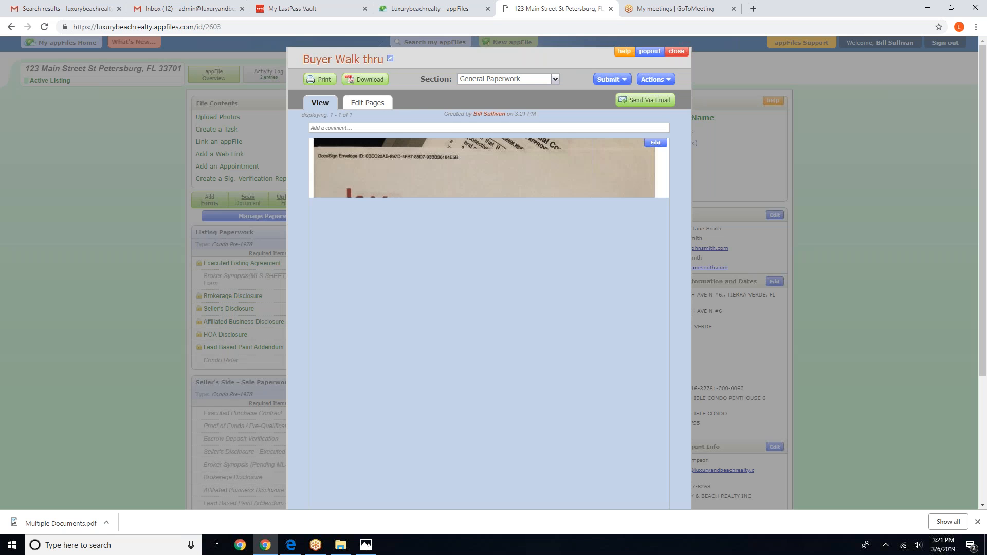
mouse_move(533, 83)
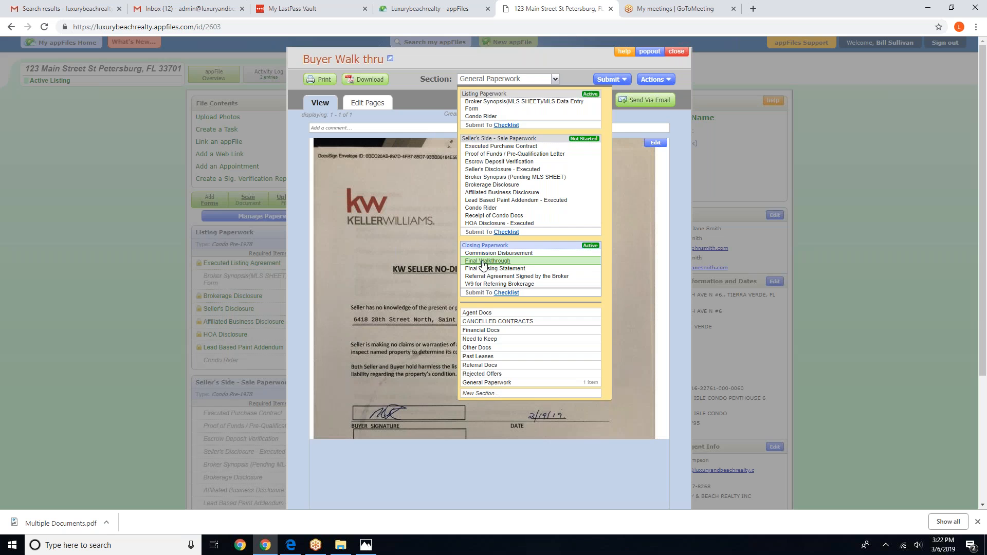
Step: Assign the document to the Final Walkthrough section under Closing Paperwork
left_click(487, 261)
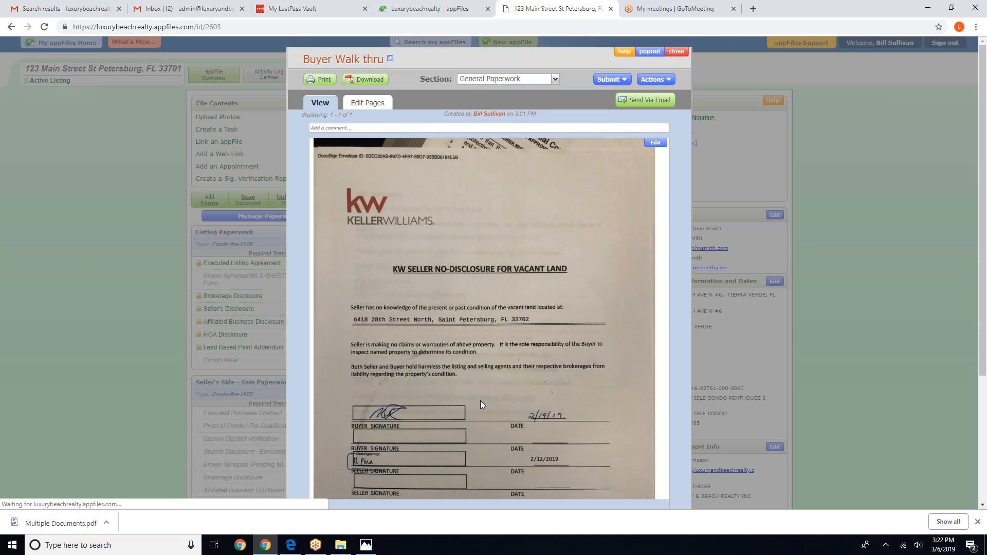
left_click(676, 52)
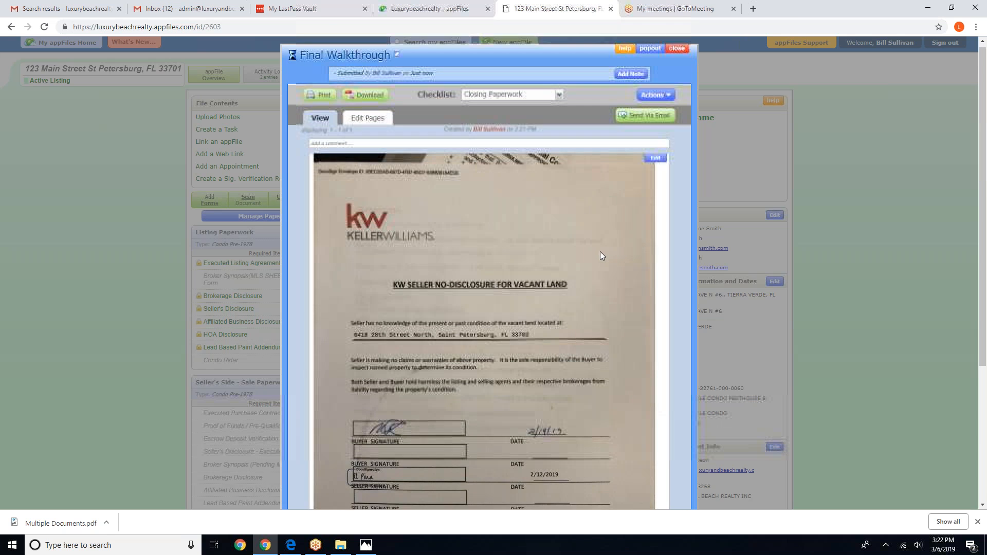
scroll("down", 3)
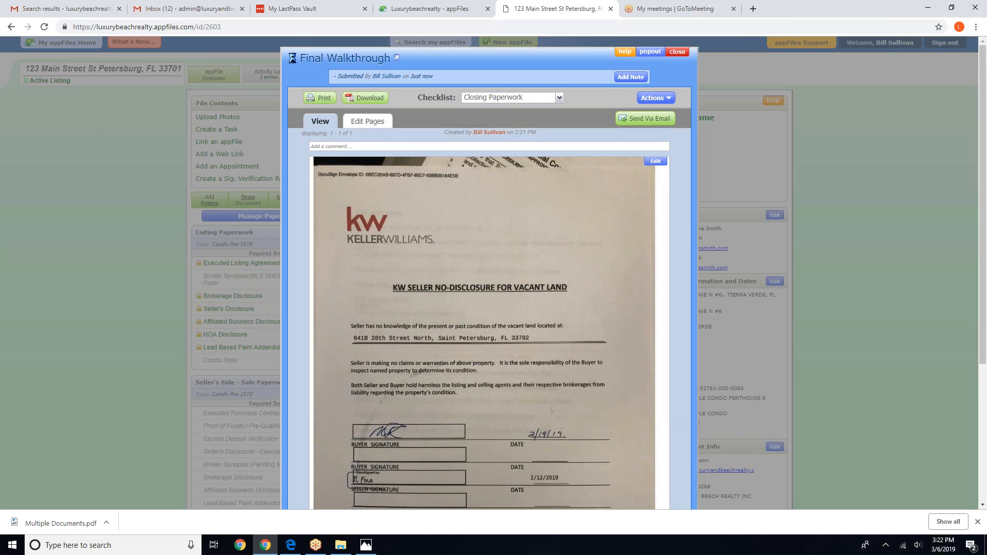
Step: Close the document and review the Closing Paperwork checklist showing Final Walkthrough submitted
left_click(677, 52)
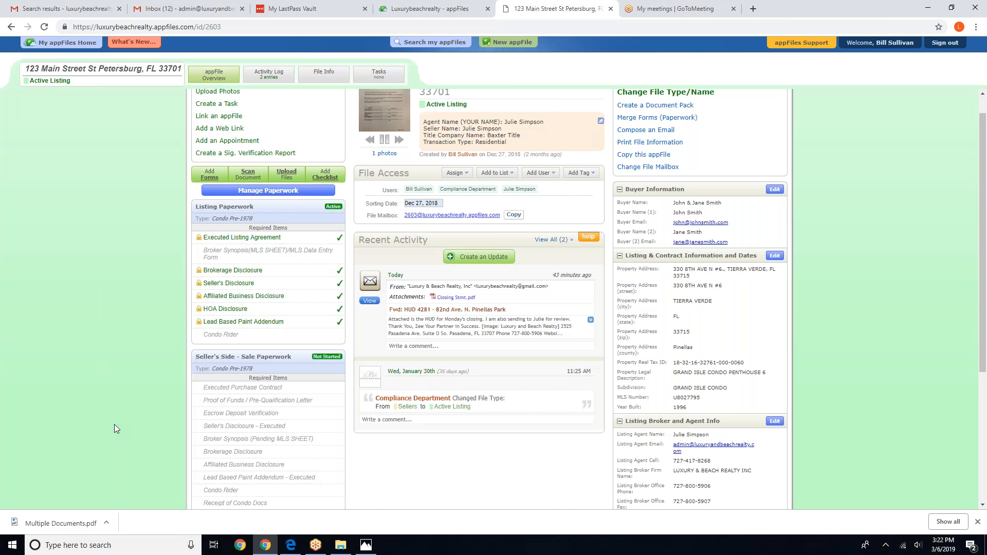
scroll("down", 3)
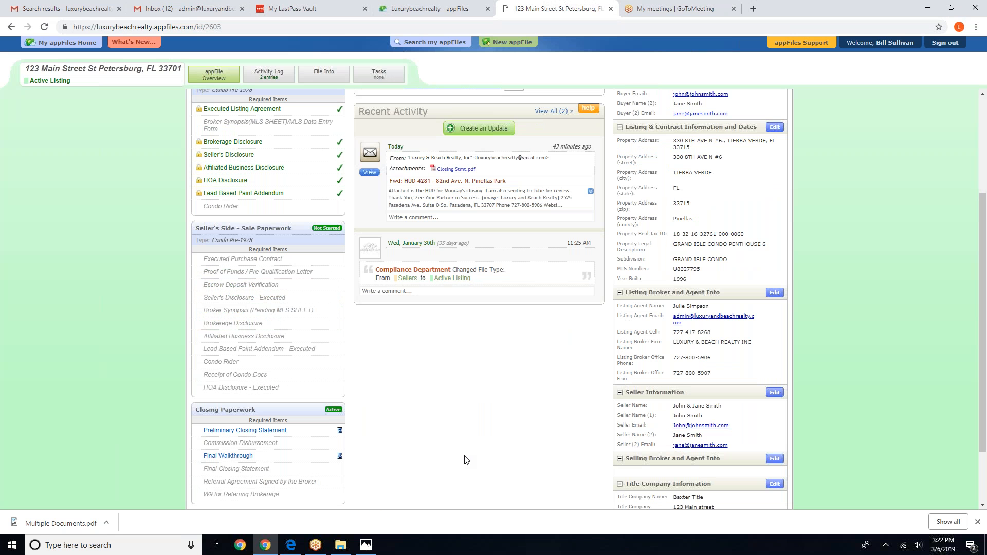
mouse_move(867, 500)
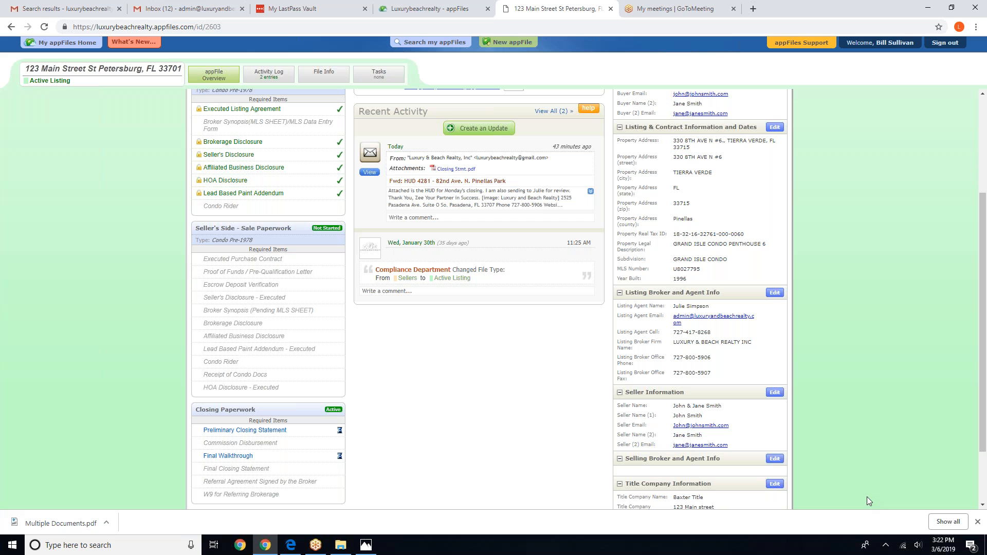
mouse_move(909, 457)
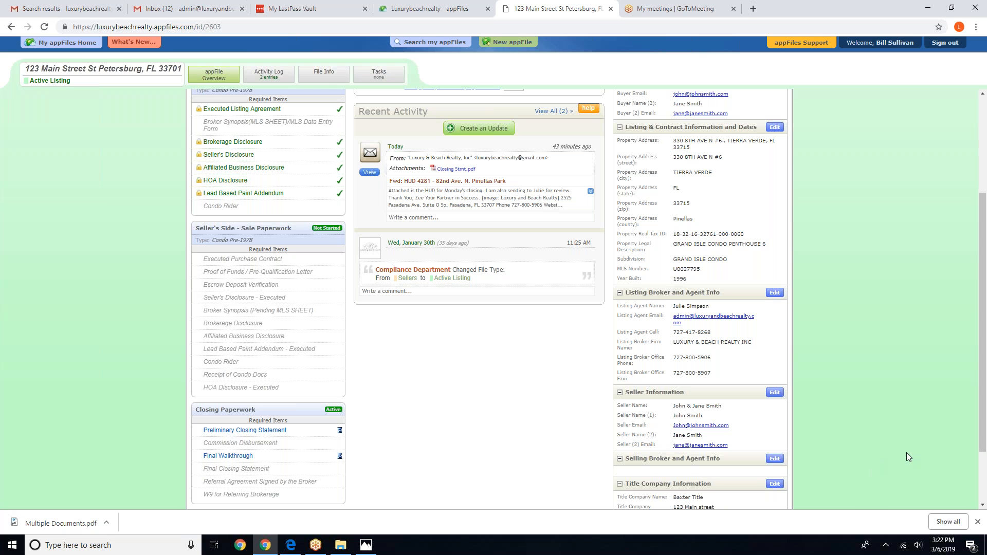